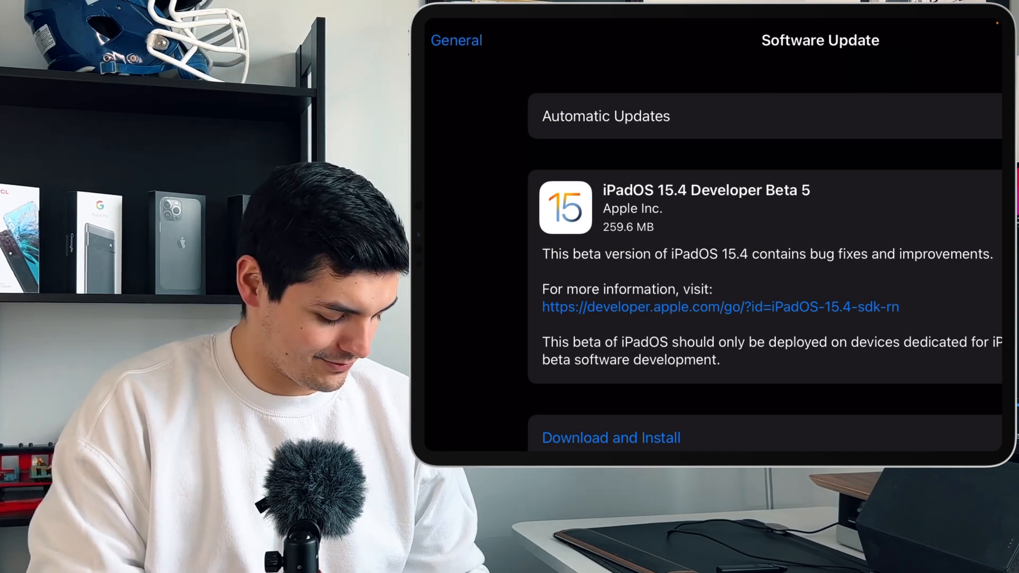
# Step: View the iPadOS 15.4 Developer Beta 5 update (259.6 MB) on the Software Update page
pyautogui.click(455, 39)
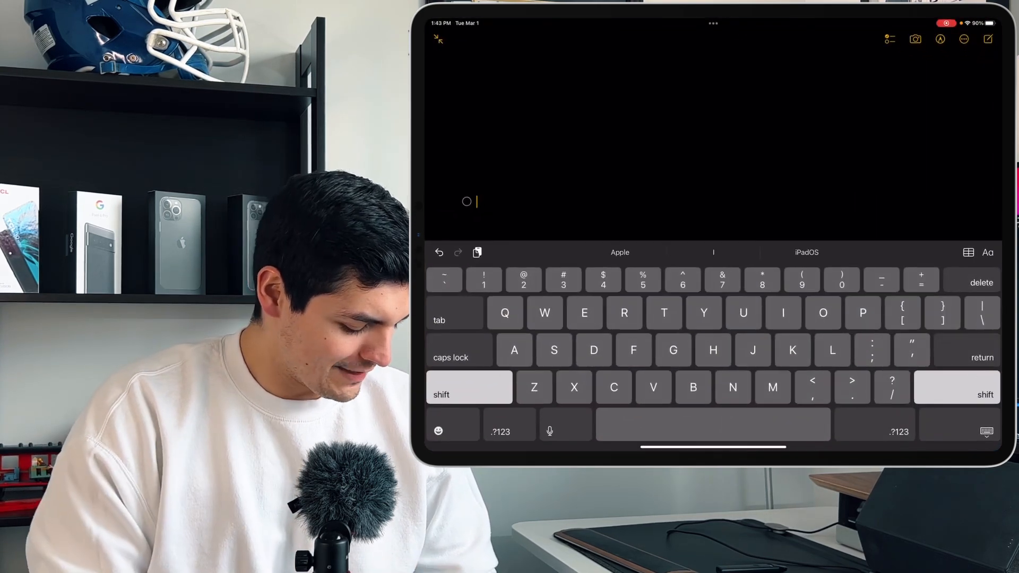
# Step: Place the cursor in the new note's body so the on-screen keyboard appears
pyautogui.click(439, 431)
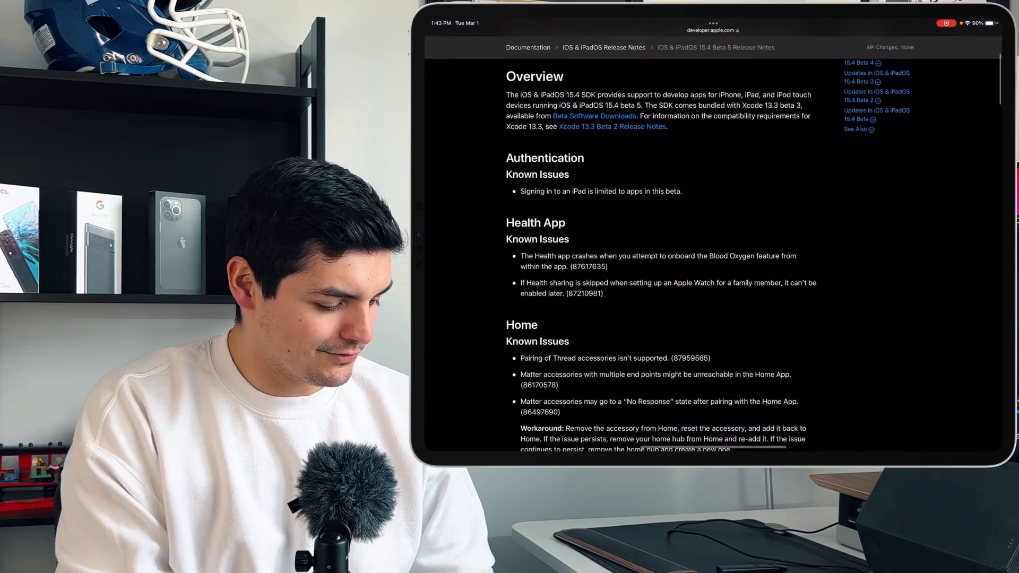
# Step: Read through the iOS & iPadOS 15.4 Beta 5 release notes down to the StoreKit known issues
pyautogui.scroll(3)
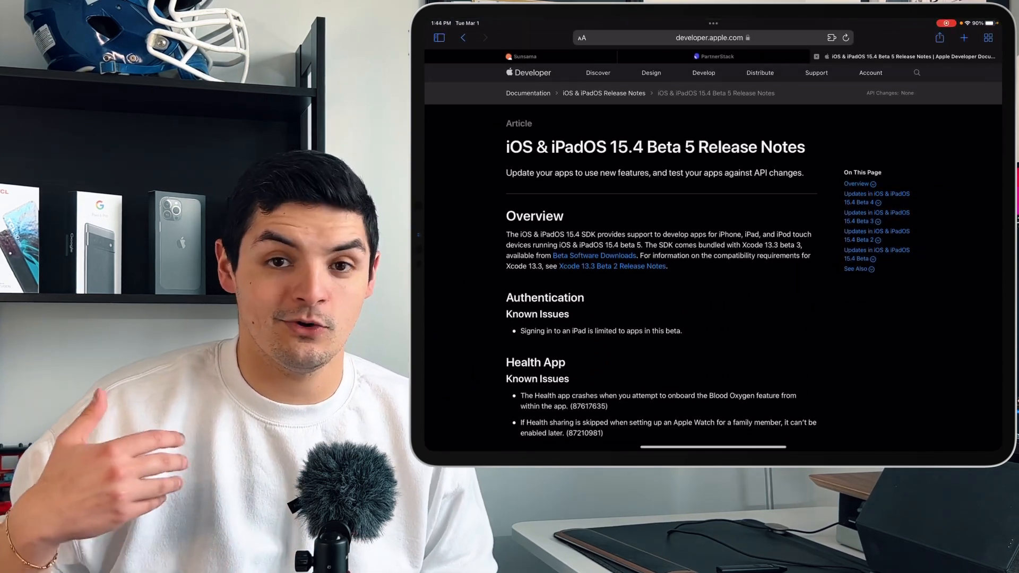
pyautogui.scroll(-3)
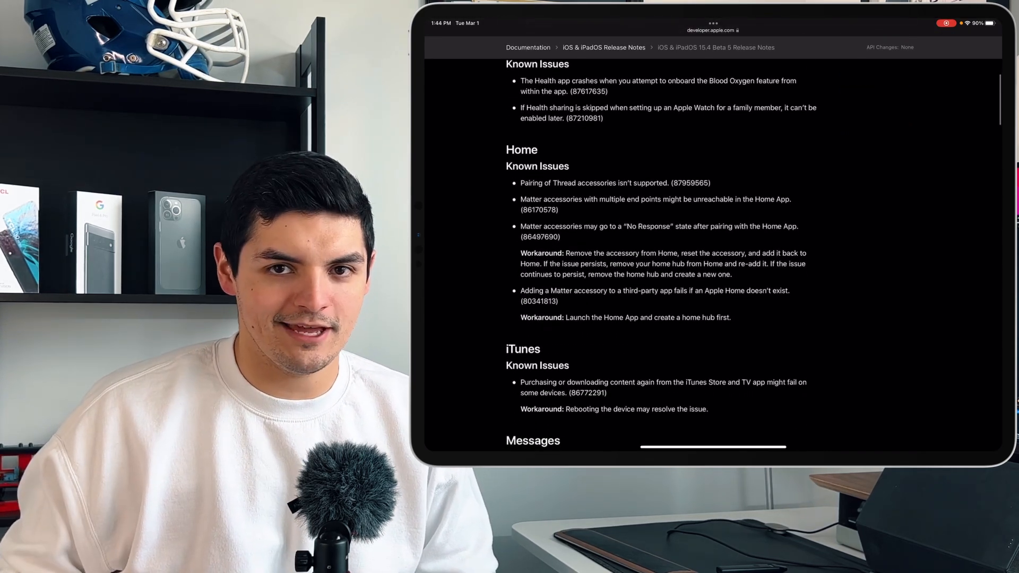
pyautogui.scroll(3)
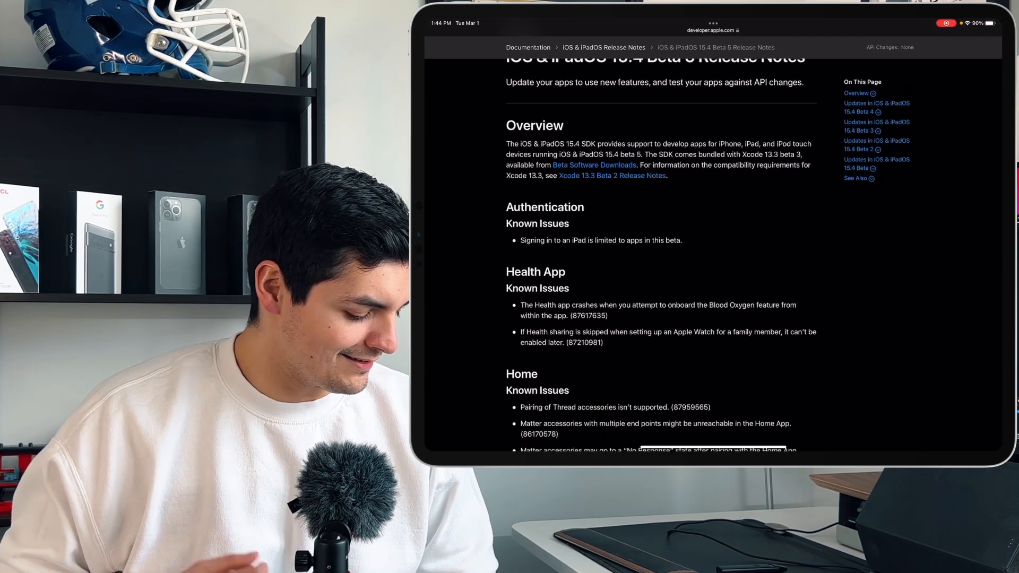
pyautogui.scroll(-3)
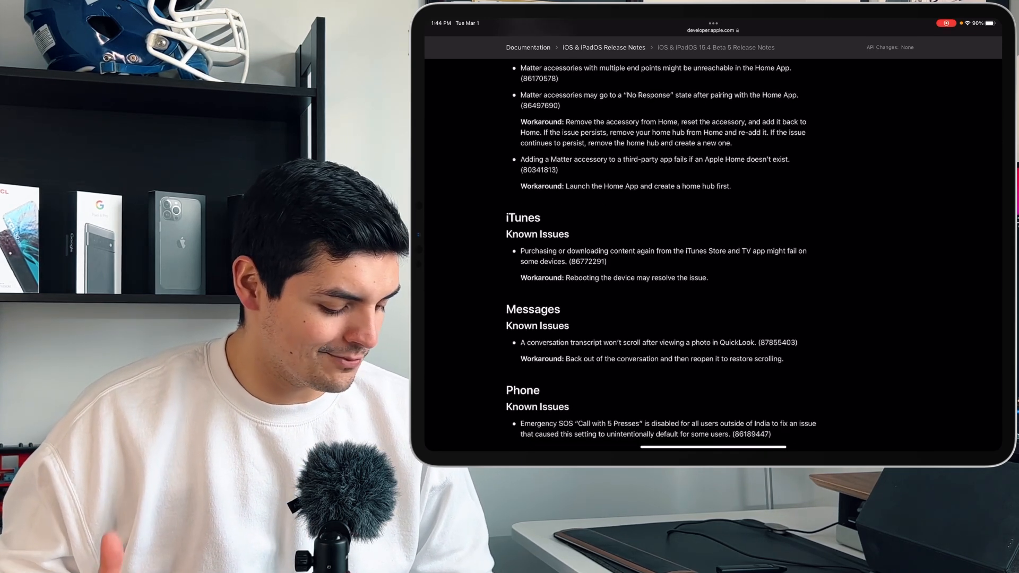
pyautogui.scroll(-3)
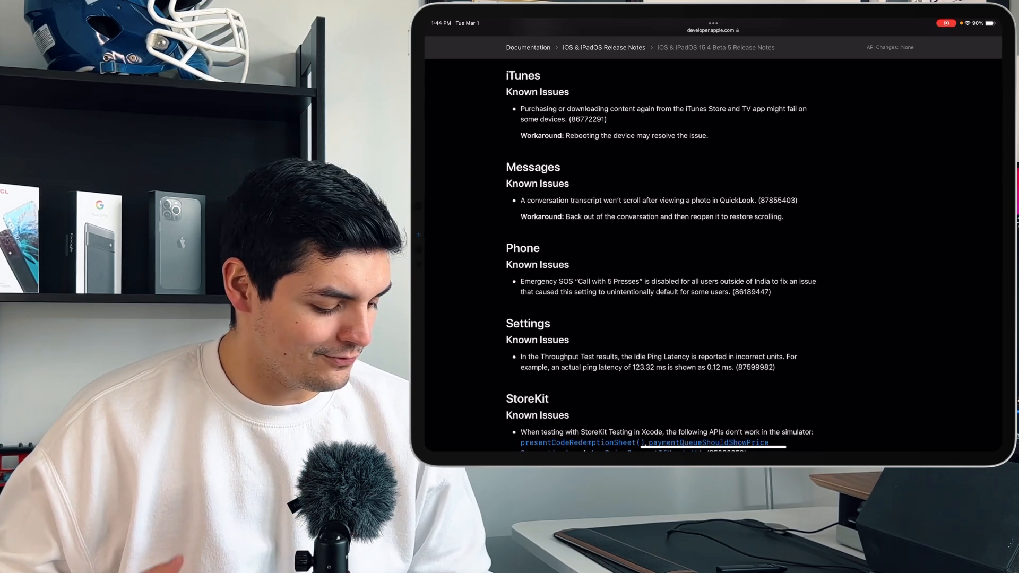
pyautogui.scroll(-3)
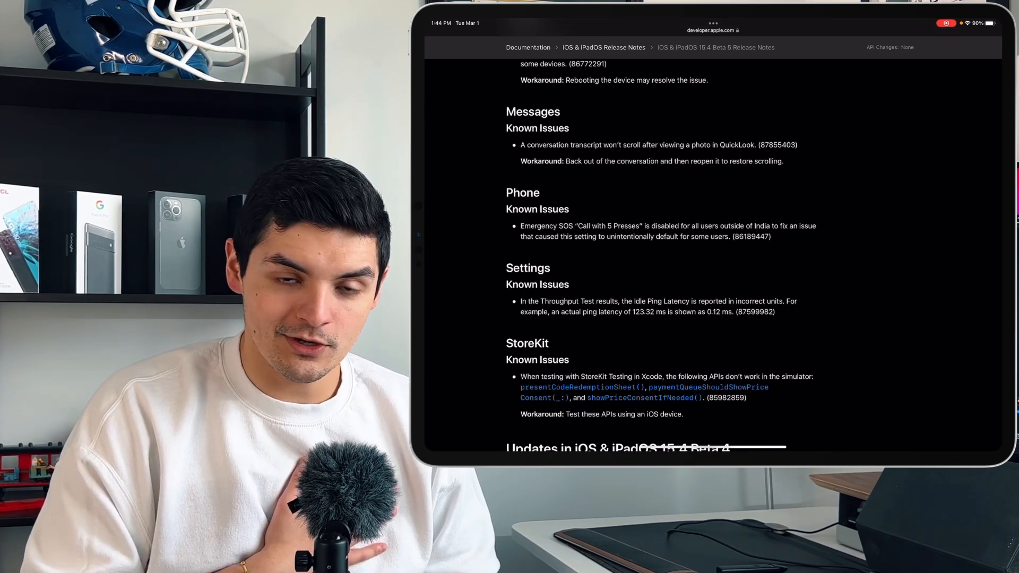
pyautogui.scroll(-3)
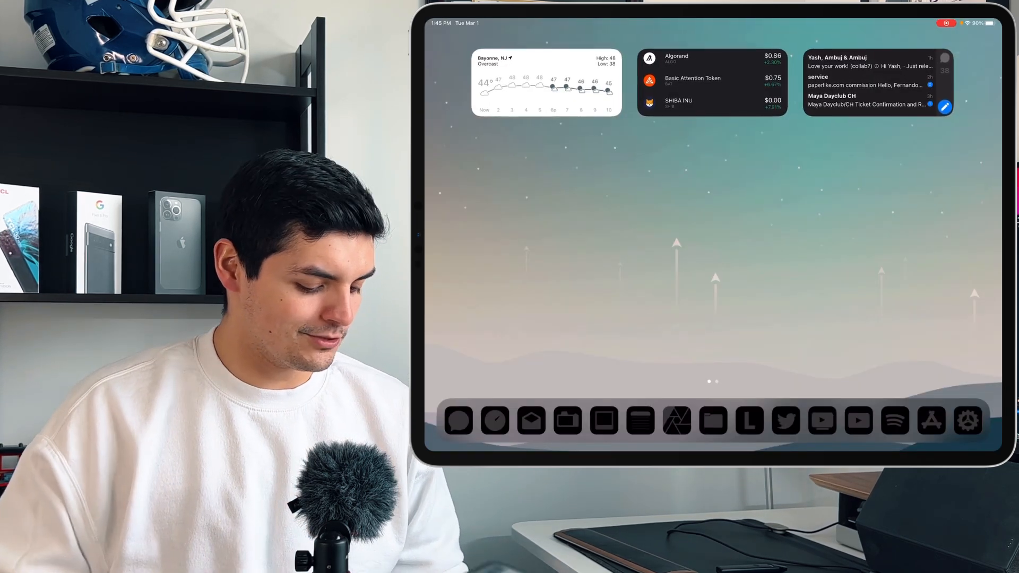
# Step: Return home and go into Settings to reach the Battery page
pyautogui.click(968, 420)
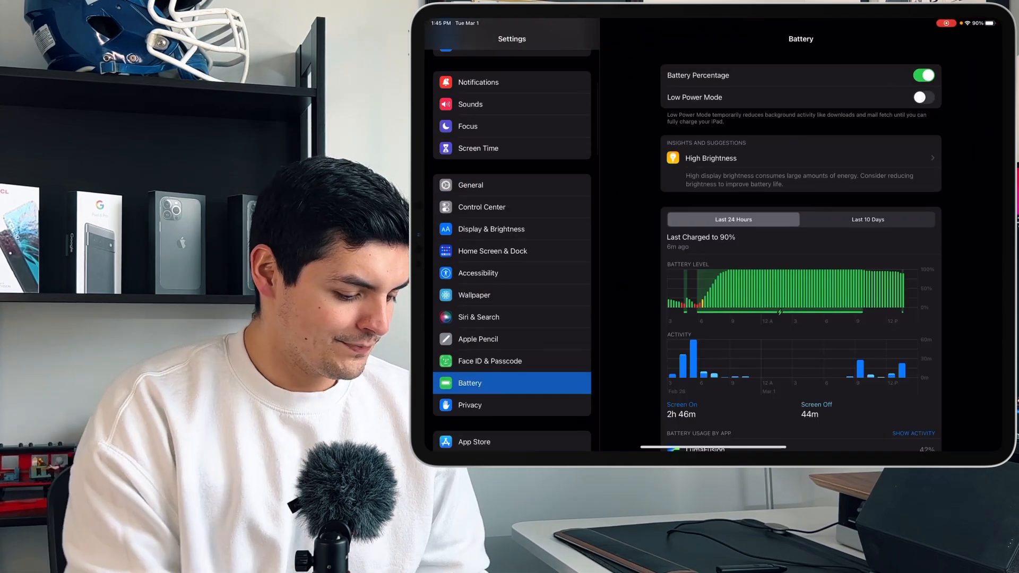
# Step: Show Last 10 Days battery usage, then Monday's and Tuesday's per-app breakdowns
pyautogui.click(868, 218)
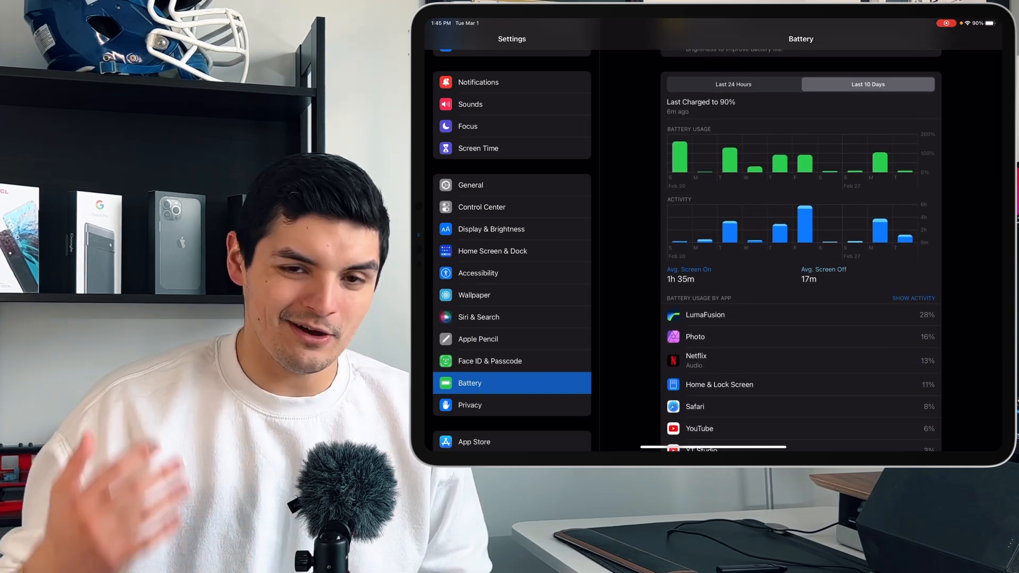
pyautogui.click(879, 163)
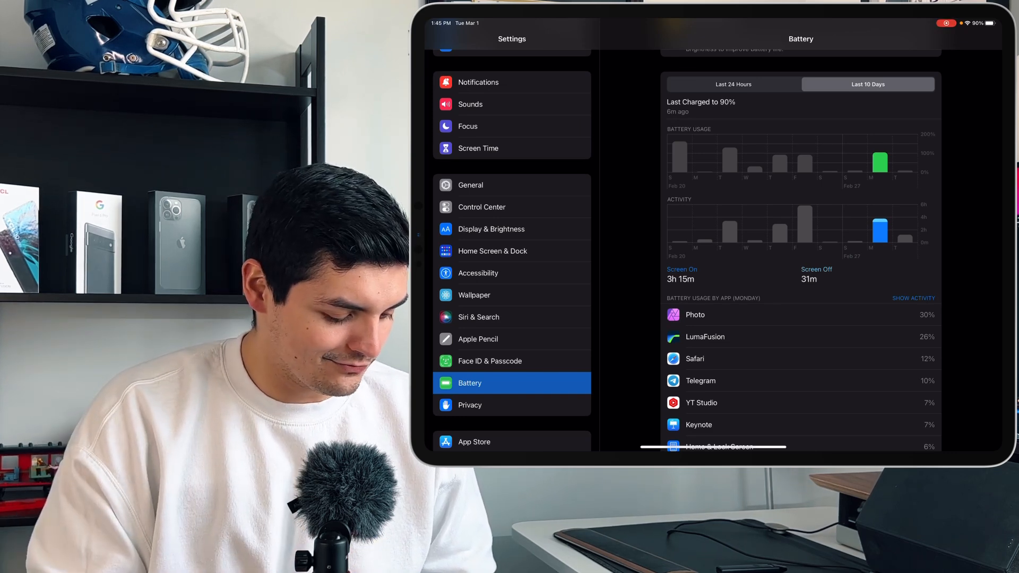
pyautogui.click(729, 160)
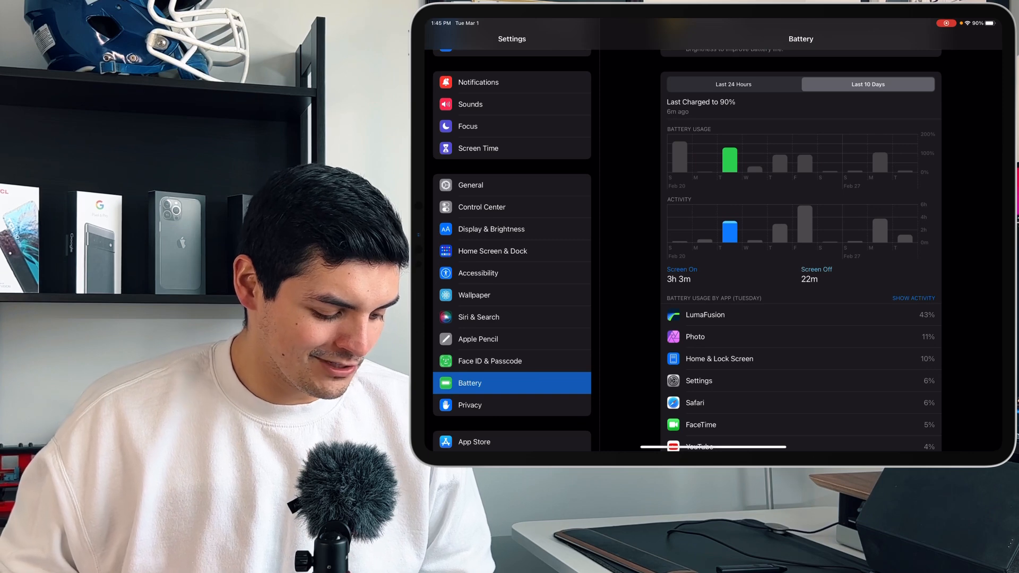